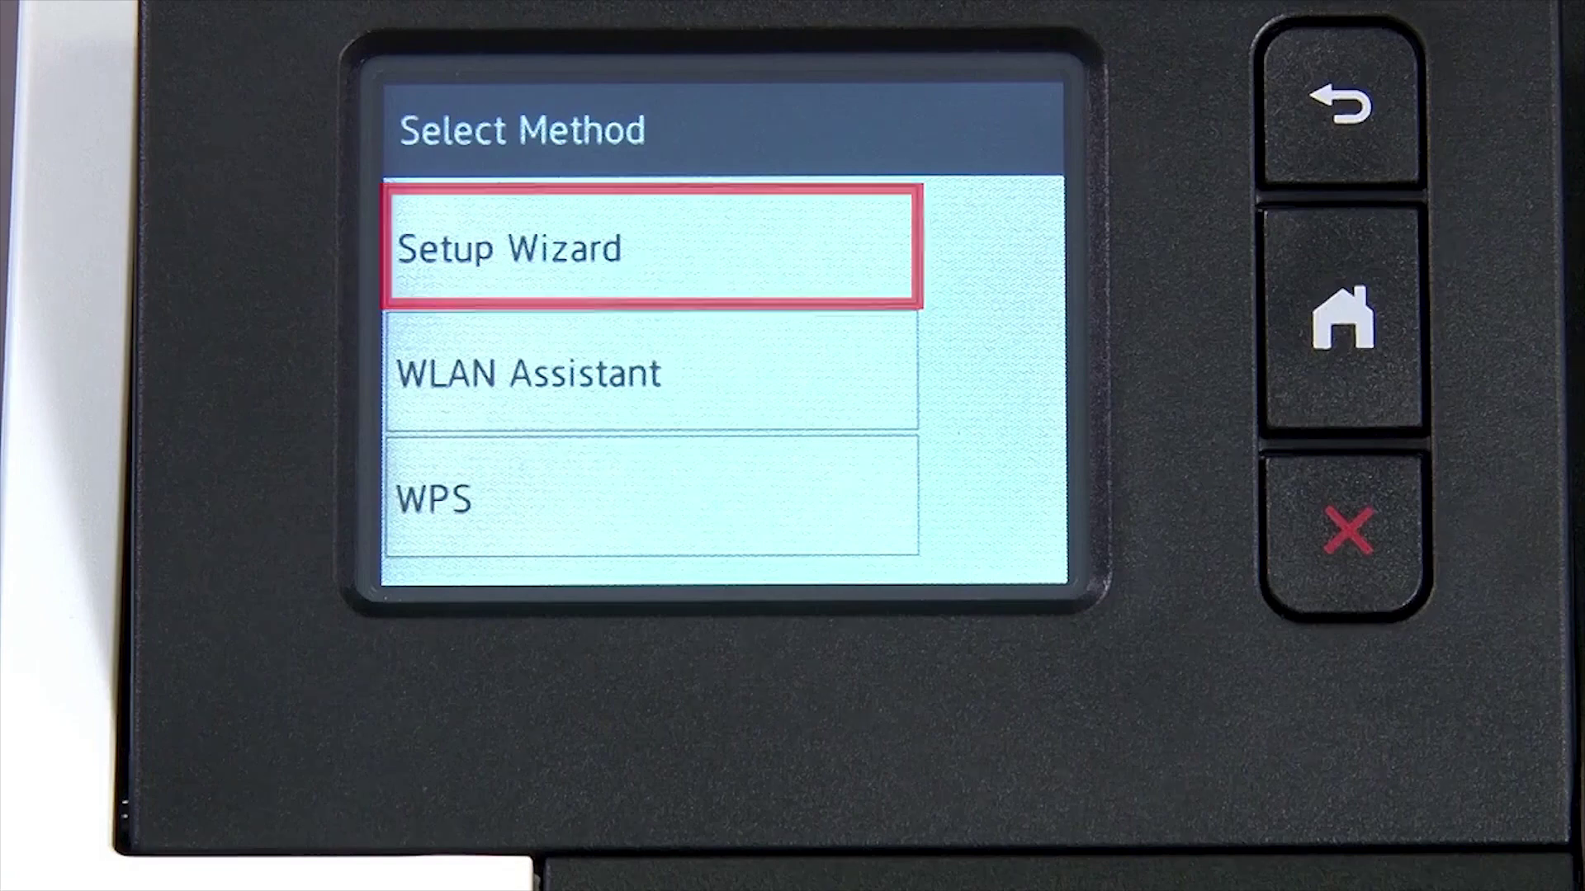
- Launch the Setup Wizard and pick router_name from the network list
click(651, 252)
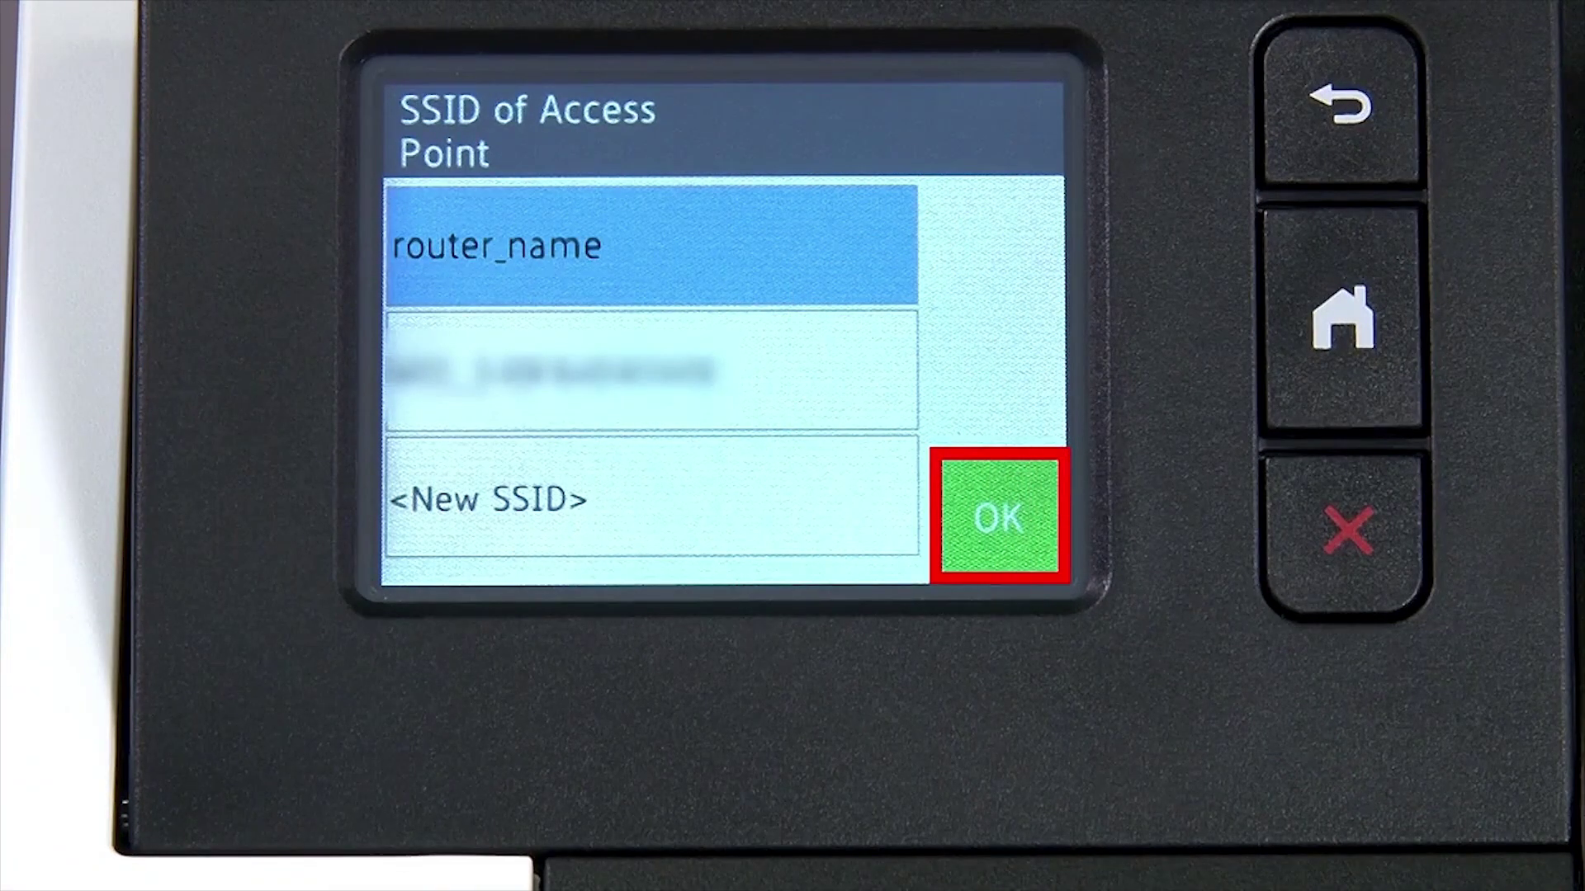
click(998, 516)
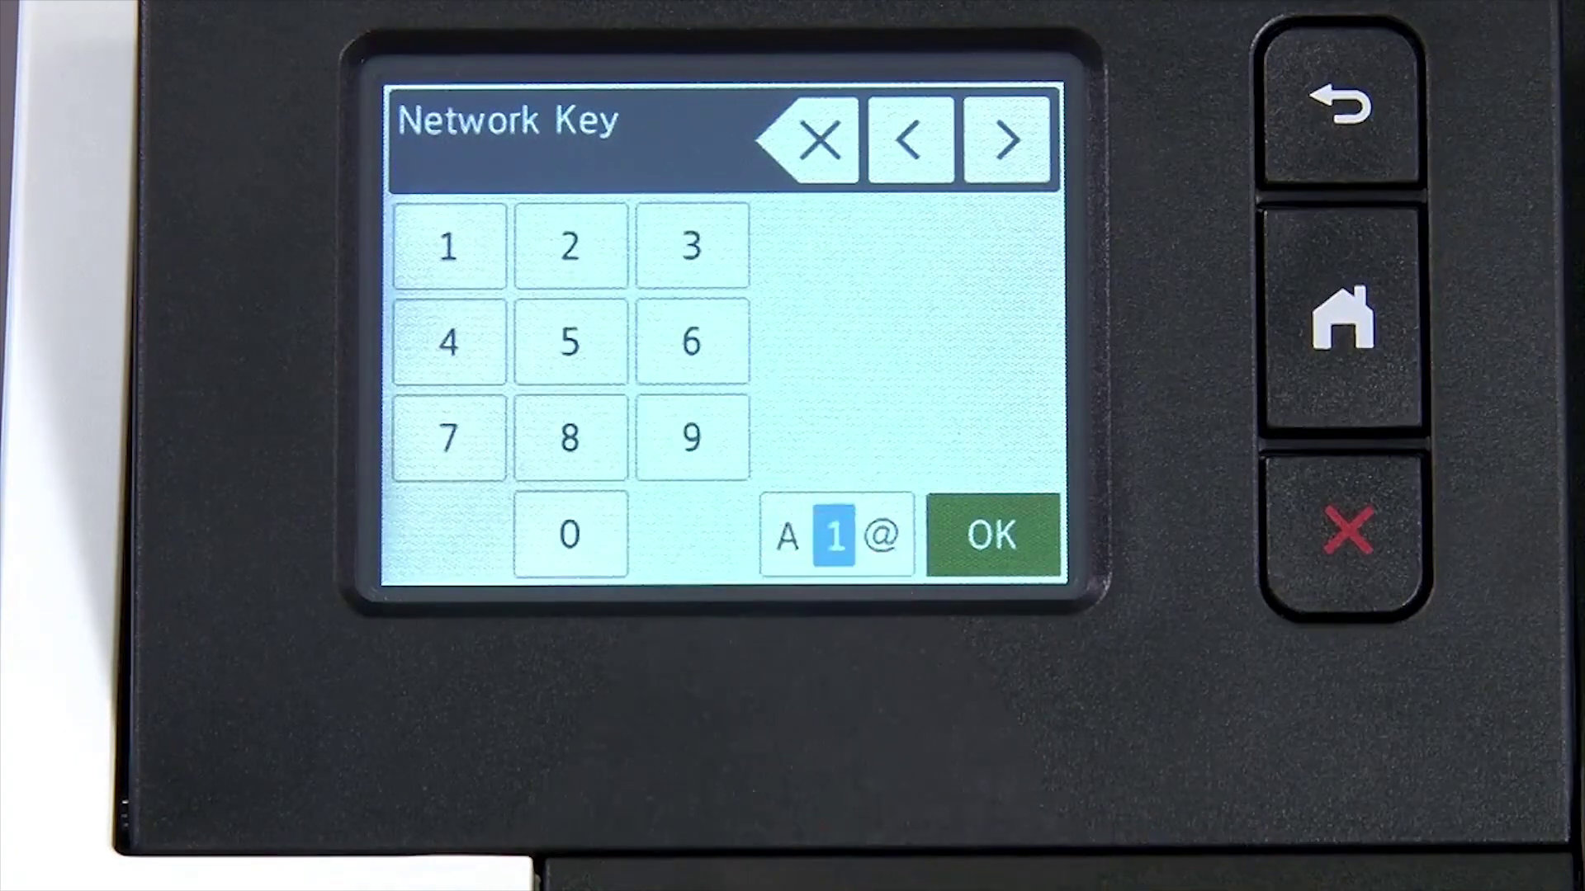
- Enter the router_name network key on the keypad and submit it
click(454, 437)
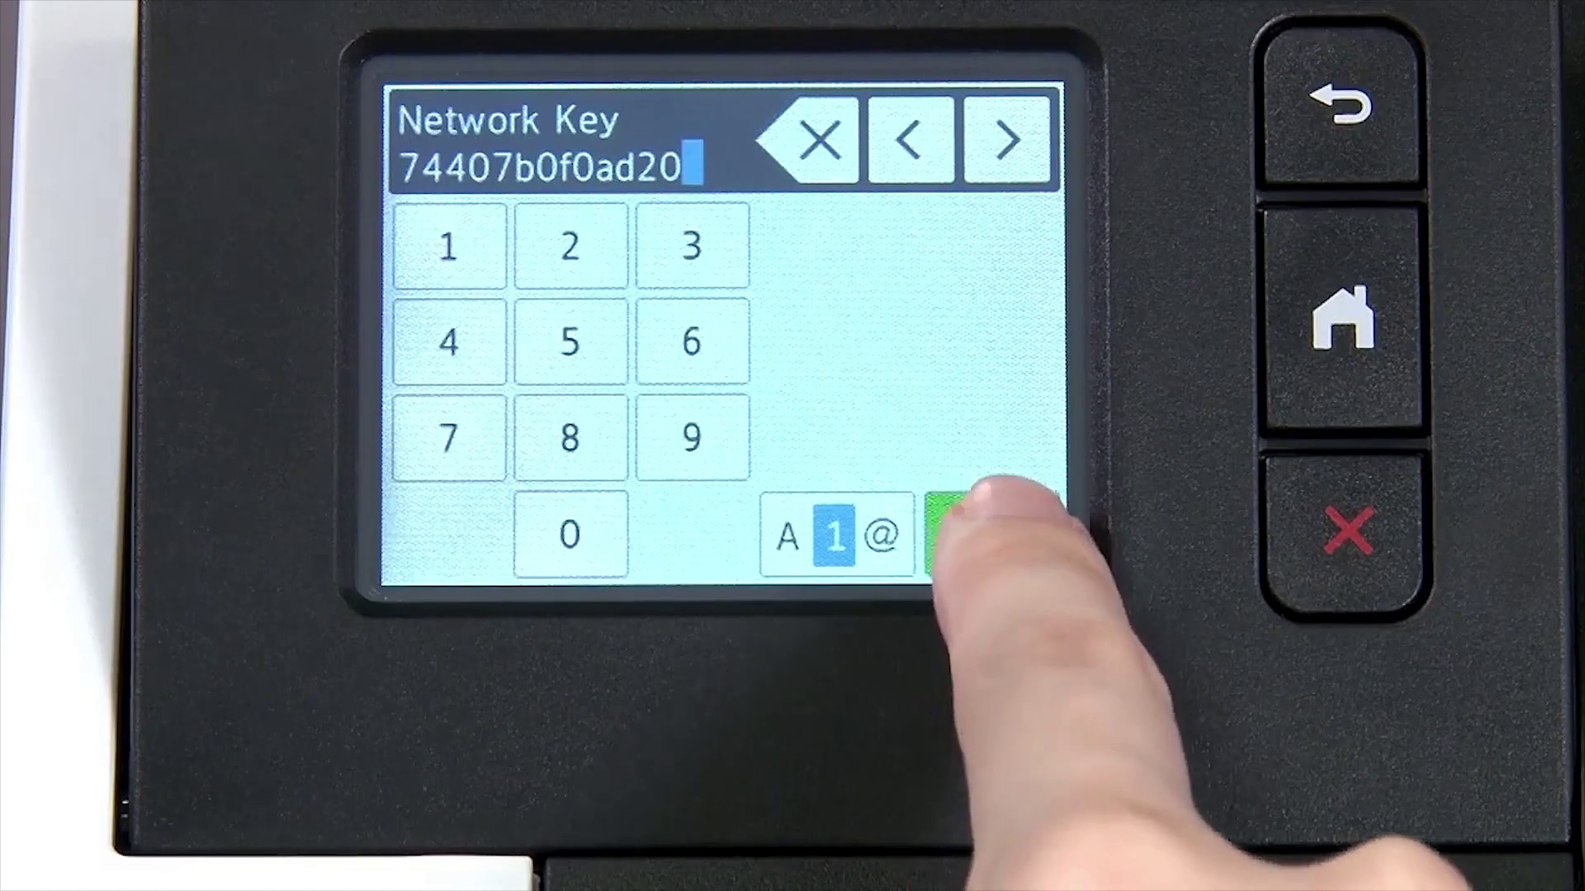
click(947, 532)
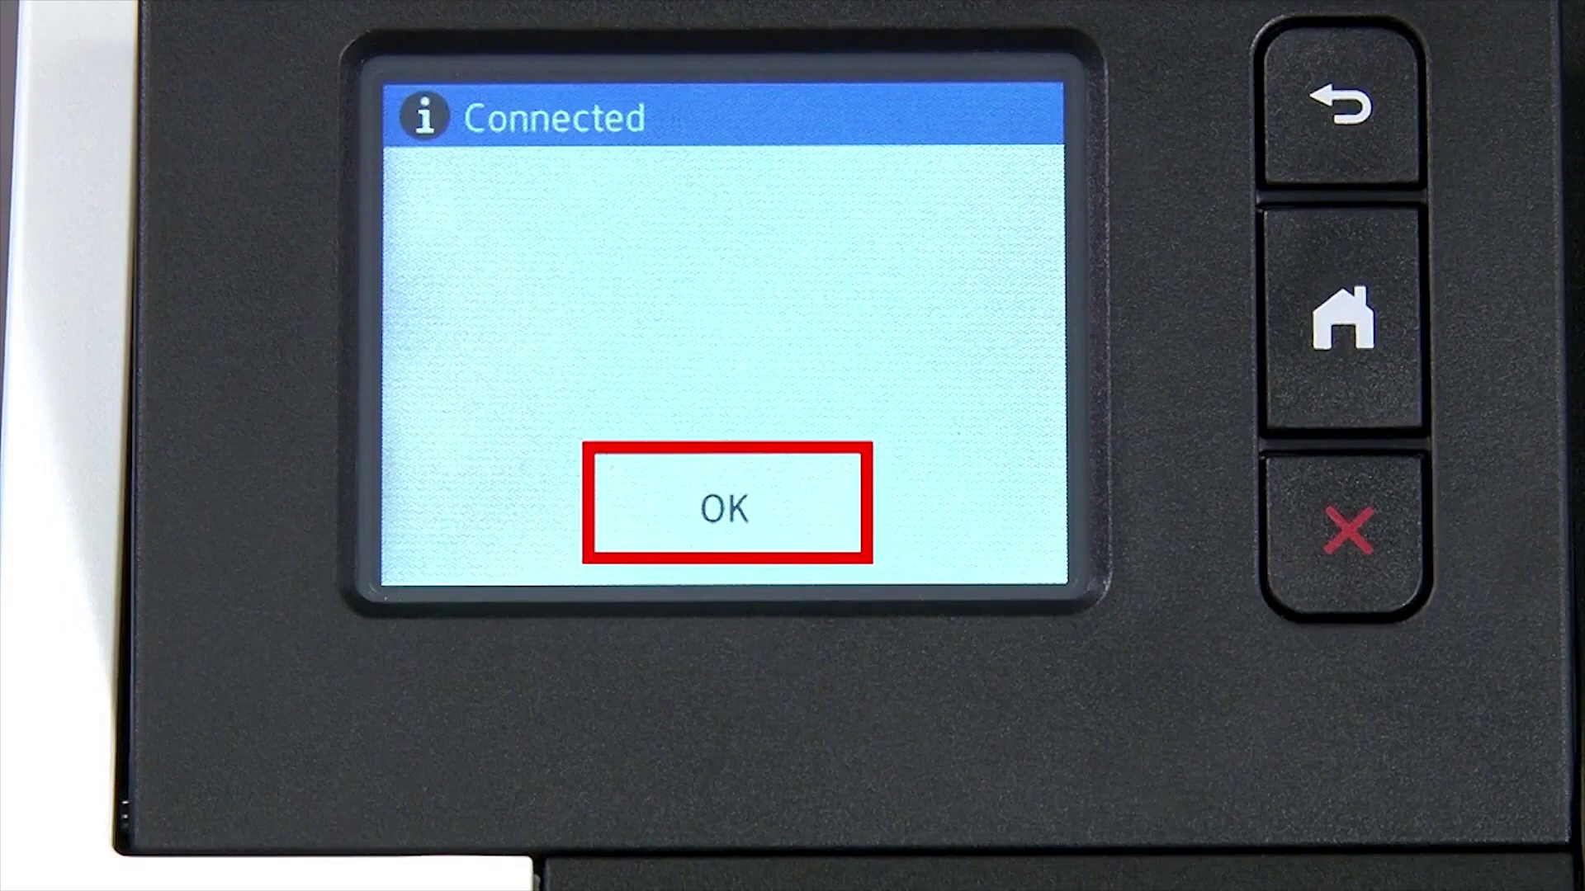
- Tap OK to dismiss the Connected message on the printer panel
click(725, 507)
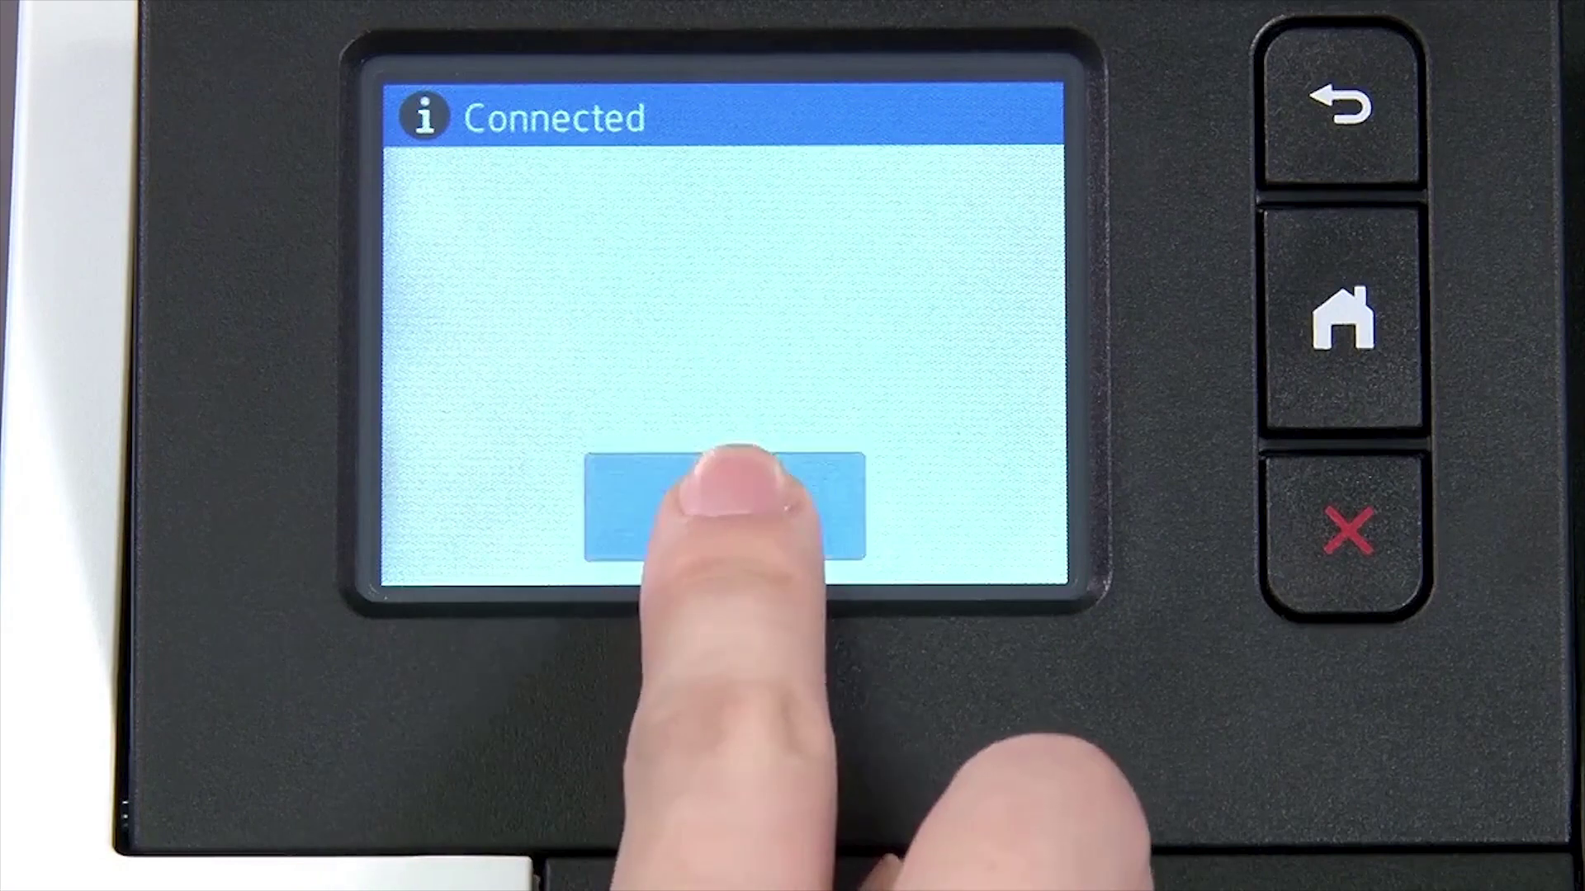
click(725, 505)
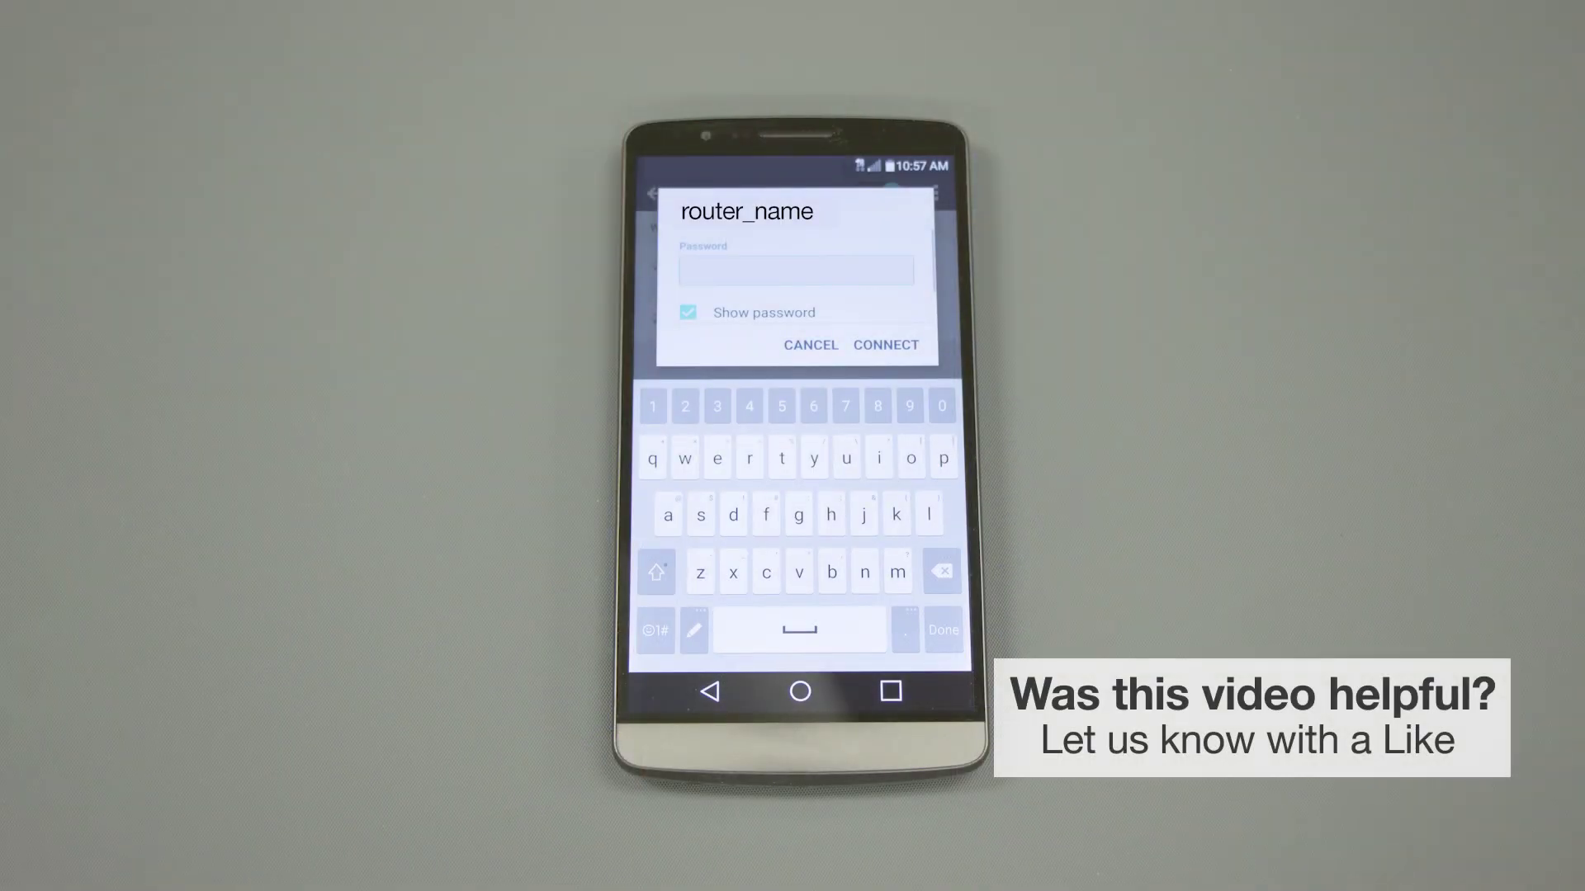
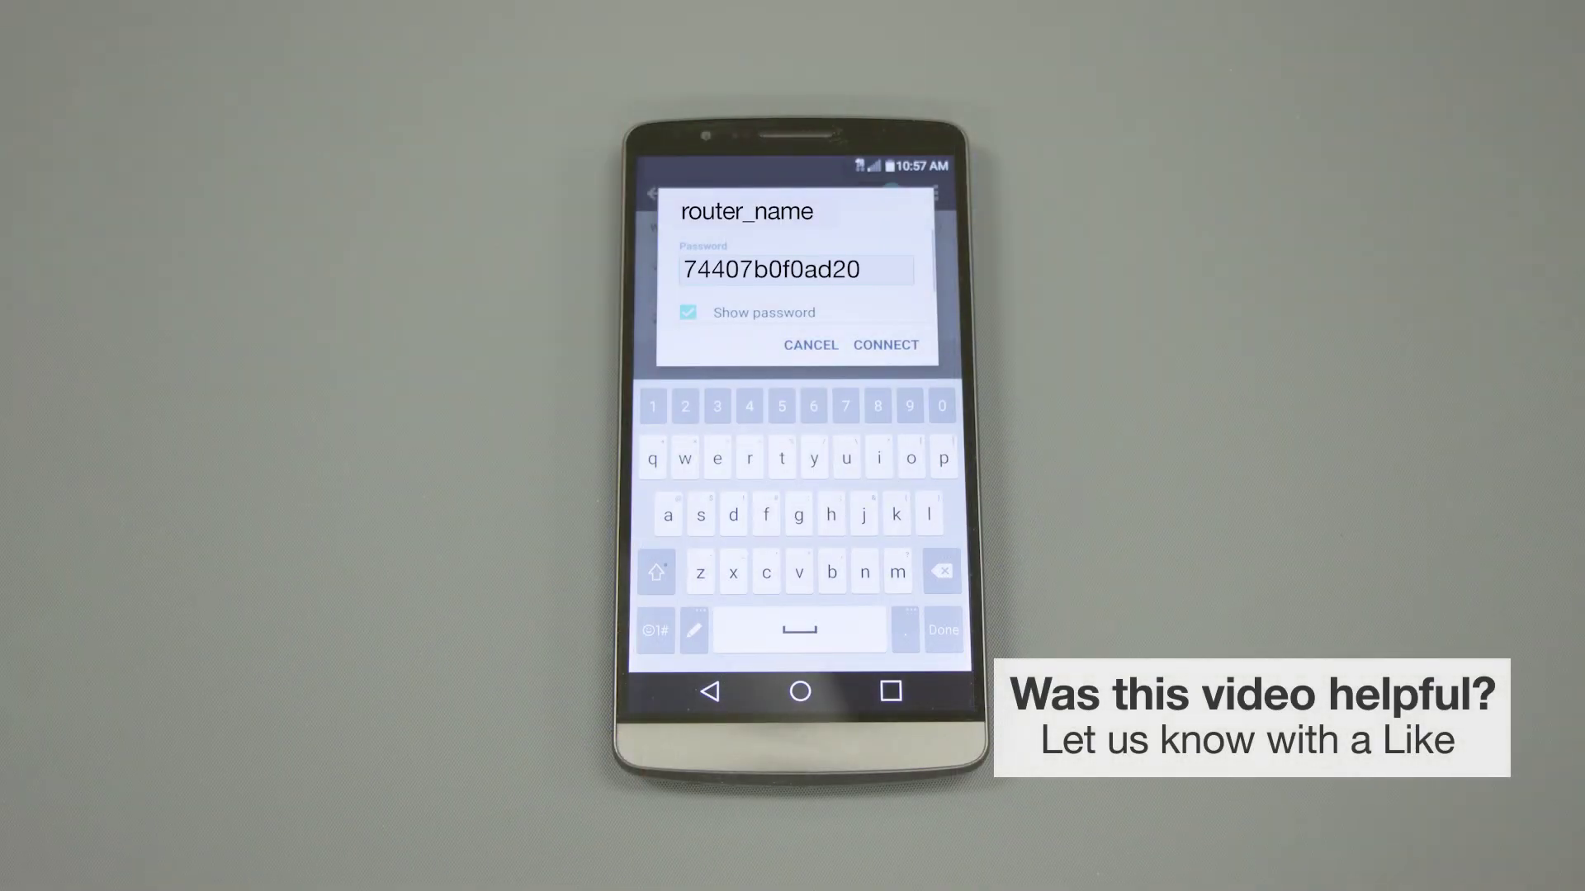